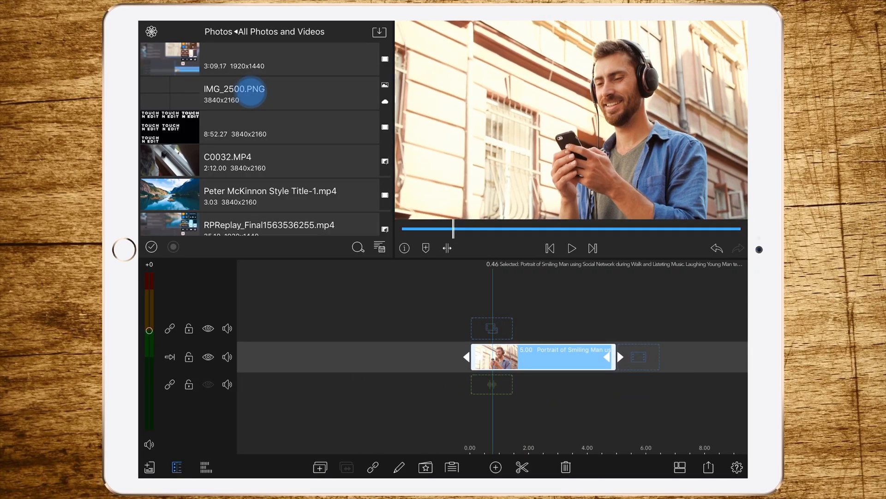
# Open the Smiling Man clip in Frame & Fit to edit its size and position.
pyautogui.click(249, 92)
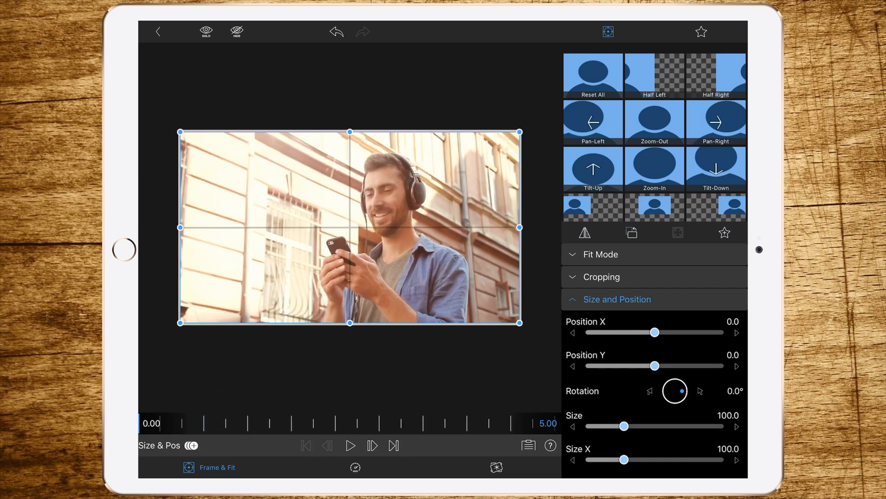
# Scale the clip up to about 172.7 and offset its position, keyframing along the clip.
pyautogui.moveTo(625, 426); pyautogui.dragTo(644, 425)
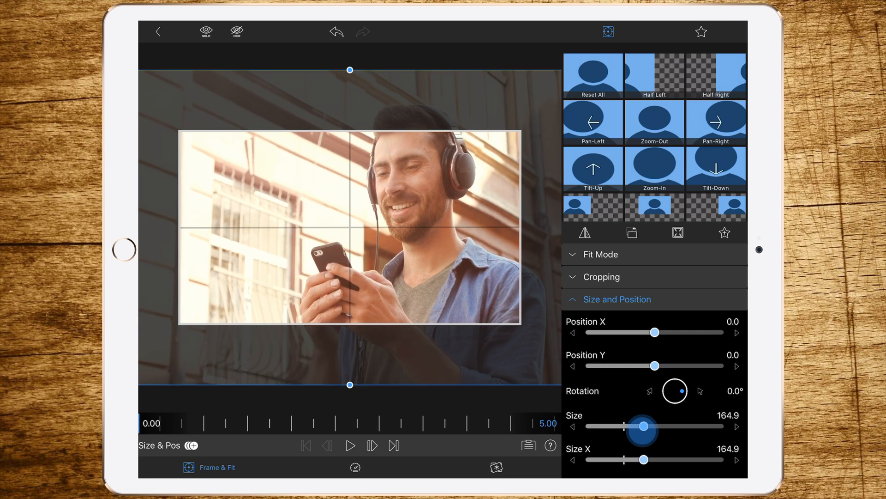
pyautogui.moveTo(645, 425); pyautogui.dragTo(637, 426)
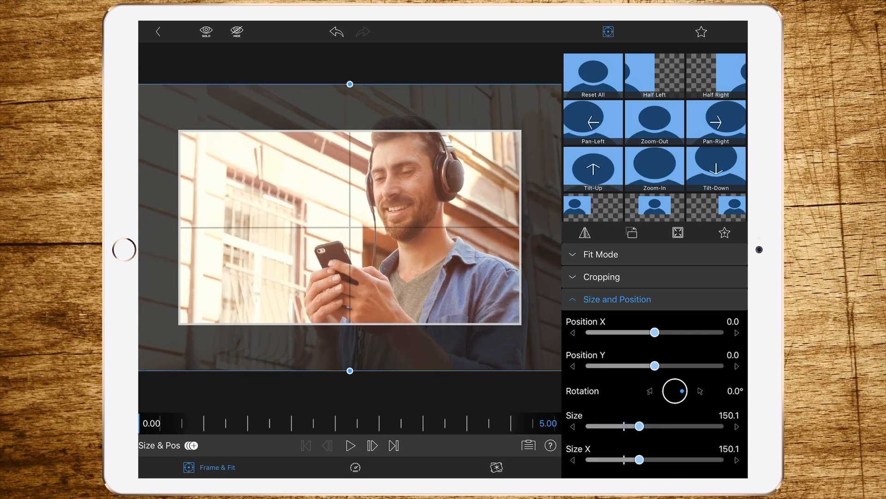
pyautogui.moveTo(640, 426); pyautogui.dragTo(646, 426)
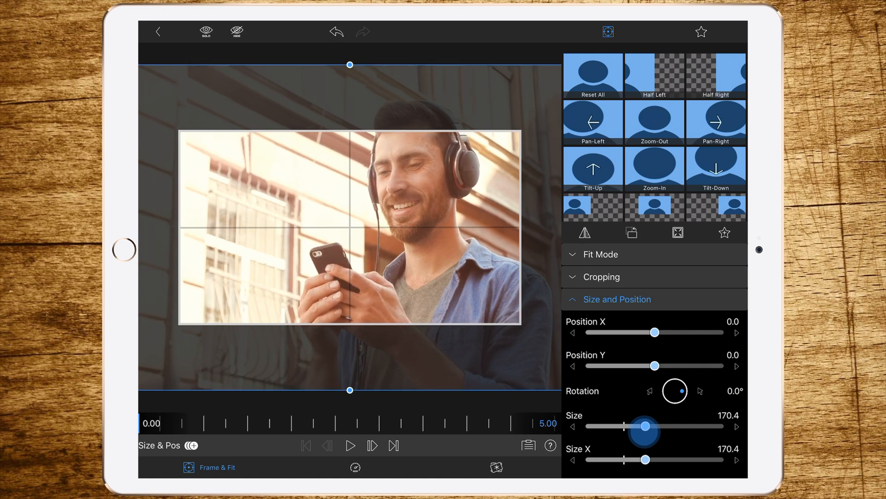
pyautogui.moveTo(649, 426); pyautogui.dragTo(643, 425)
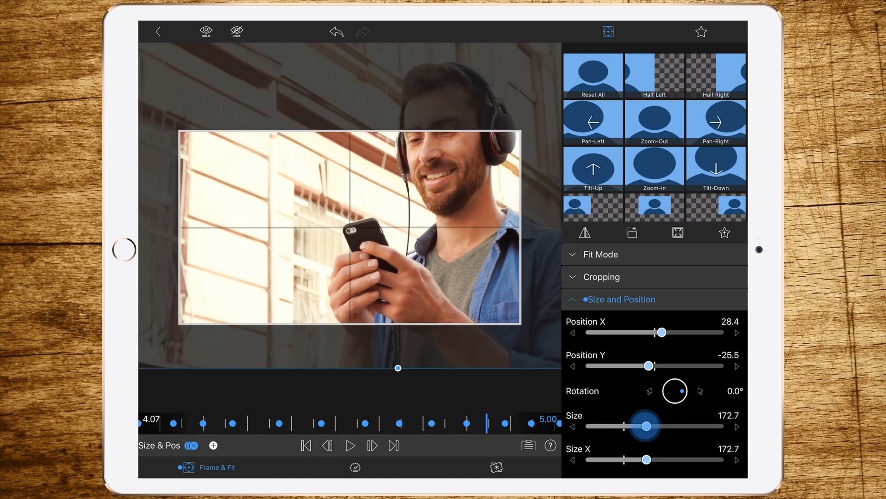
# Shrink the video to 150.1 at the final keyframe and recenter the phone.
pyautogui.moveTo(646, 426); pyautogui.dragTo(639, 426)
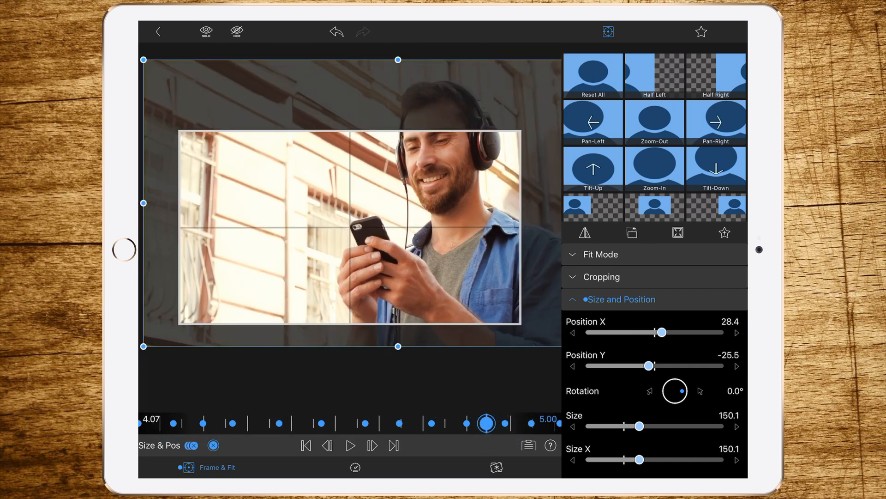
pyautogui.moveTo(640, 426); pyautogui.dragTo(643, 426)
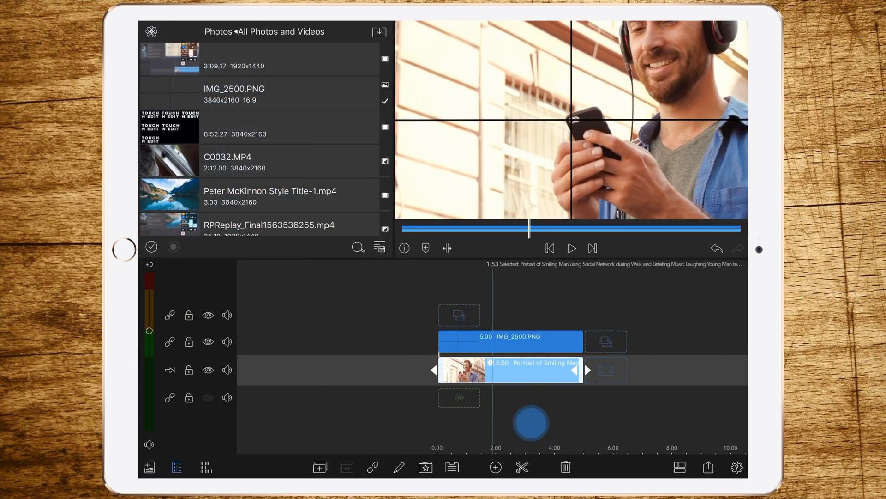
# Reopen the portrait clip's Frame & Fit editor to refine framing near the start.
pyautogui.click(572, 249)
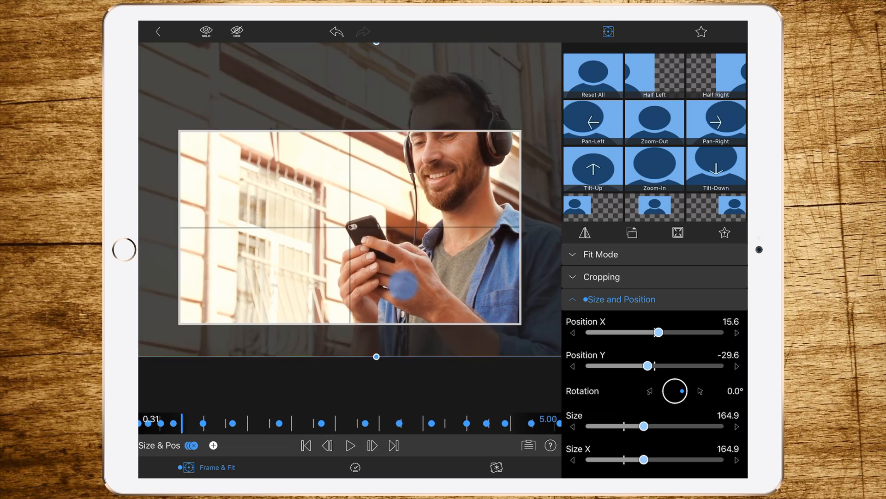
# Add dense position keyframes keeping the phone under the crosshair, then return to the timeline.
pyautogui.click(180, 424)
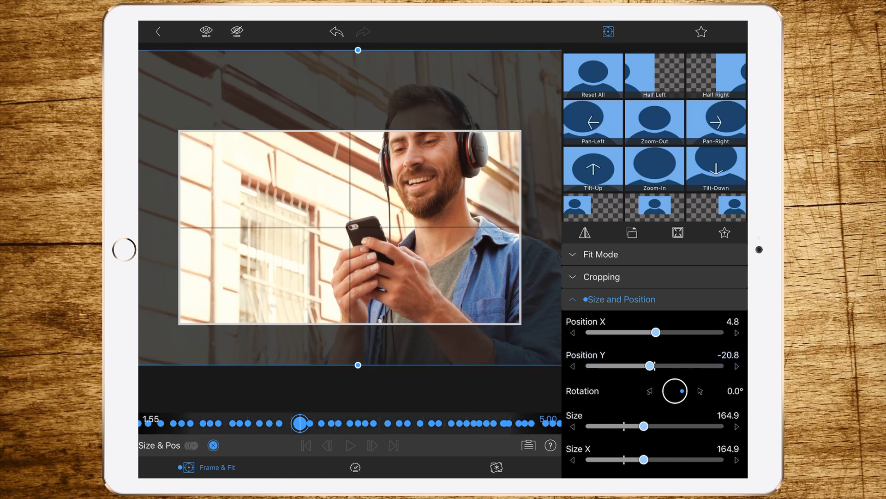
pyautogui.click(573, 332)
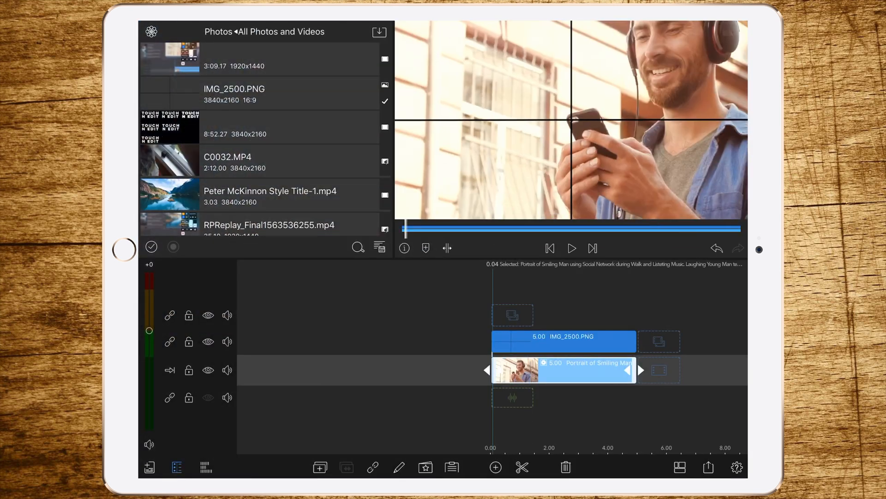
# Preview the tracked clip, hide the IMG_2500.PNG crosshair track, and play it again.
pyautogui.click(572, 248)
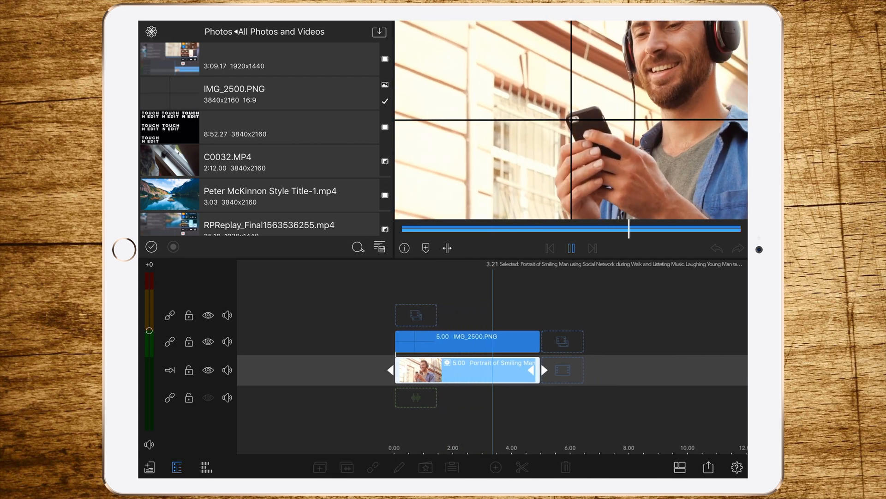
pyautogui.click(571, 248)
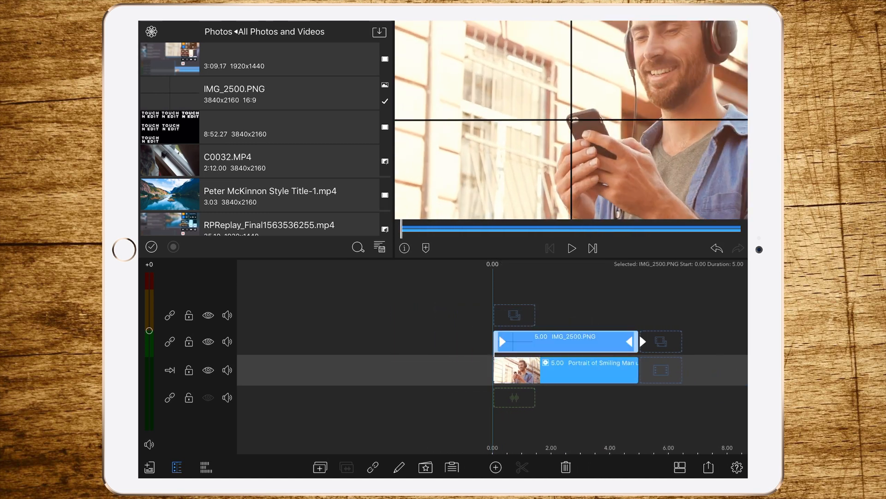
pyautogui.click(208, 341)
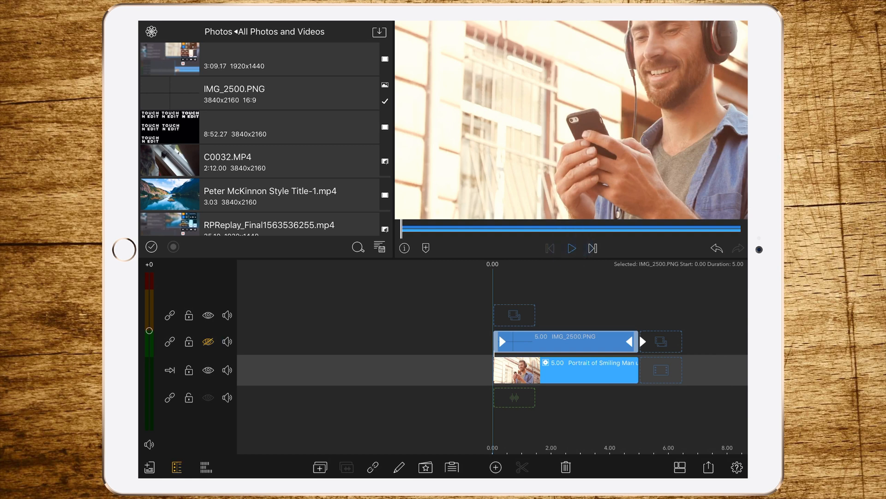
pyautogui.click(572, 248)
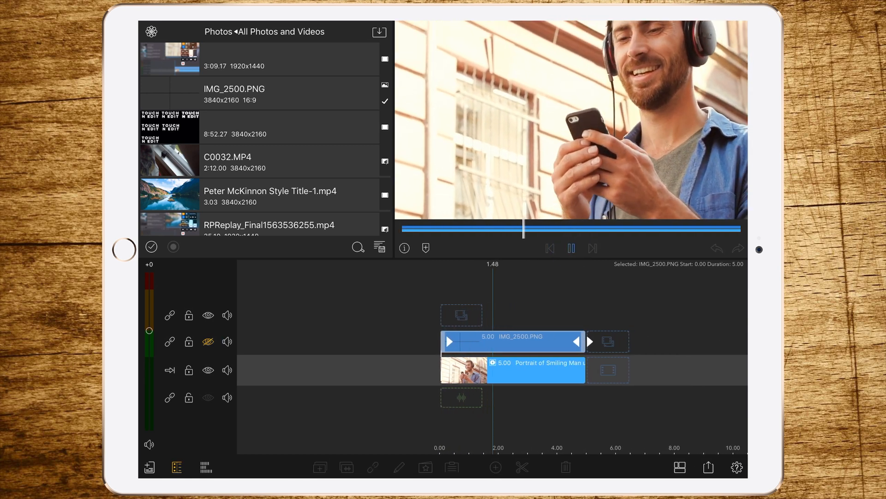